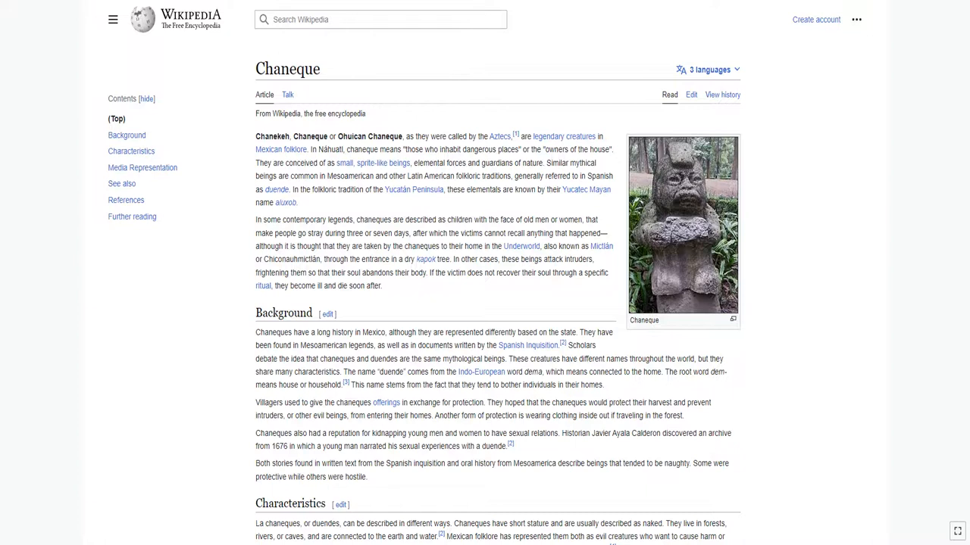
scroll("down", 3)
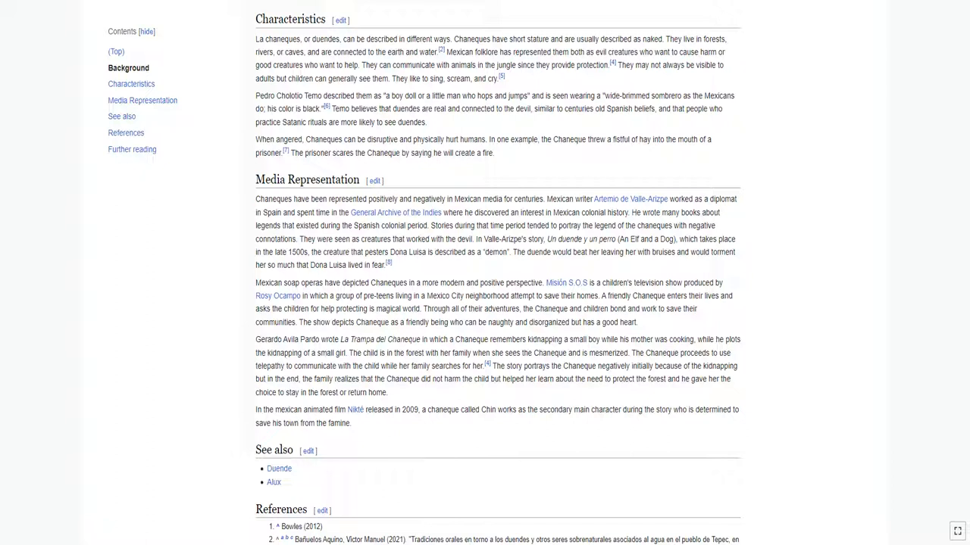
scroll("down", 3)
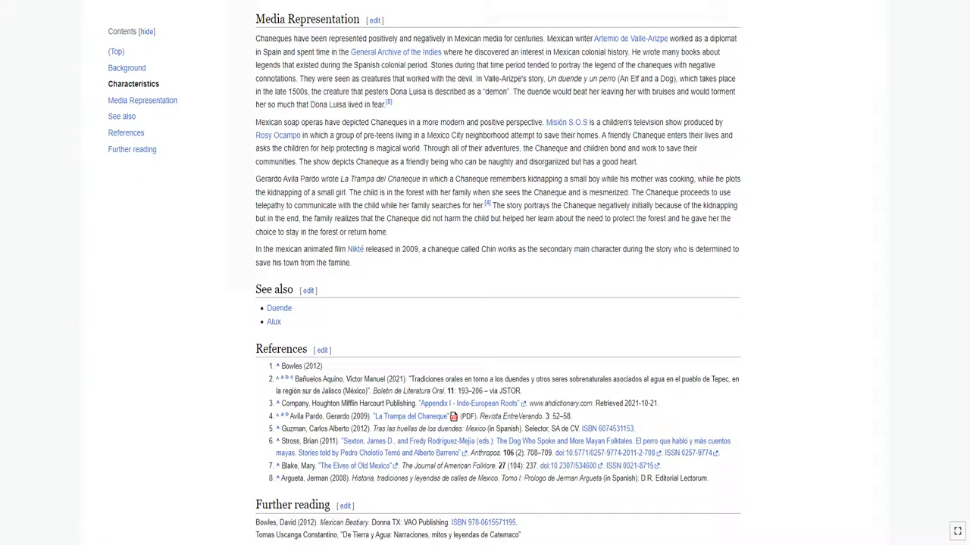